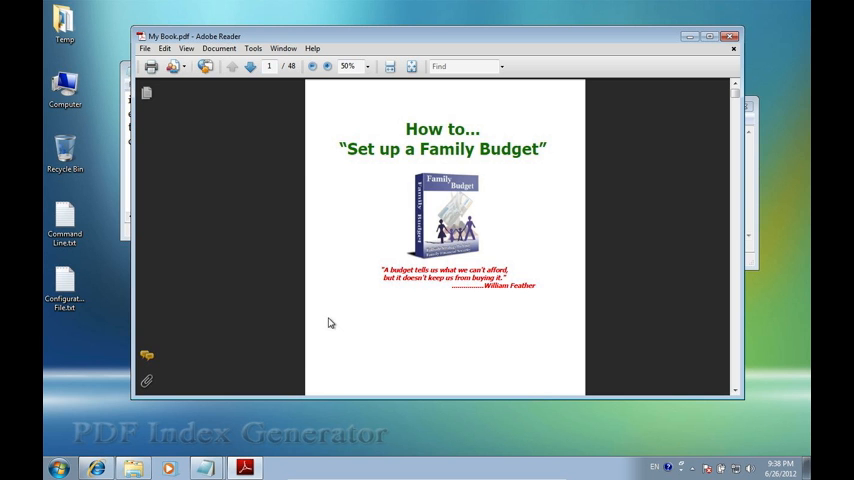
Launch Command Prompt from Start and enter cd "c:\program files\pdf index generator".
{"action": "left_click", "coordinate": [58, 468]}
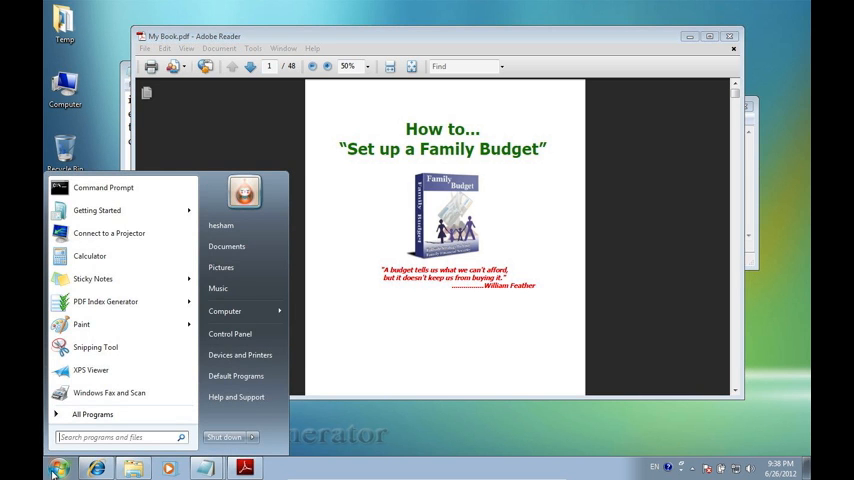
{"action": "left_click", "coordinate": [92, 414]}
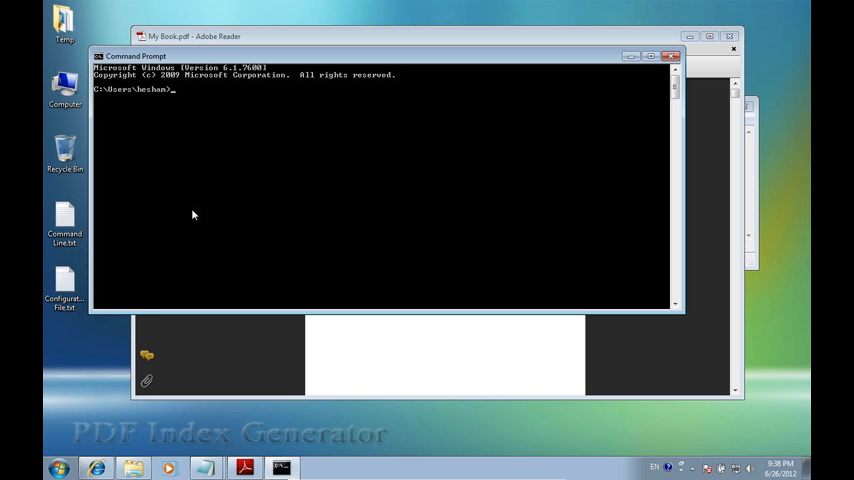
{"action": "type", "text": "cd"}
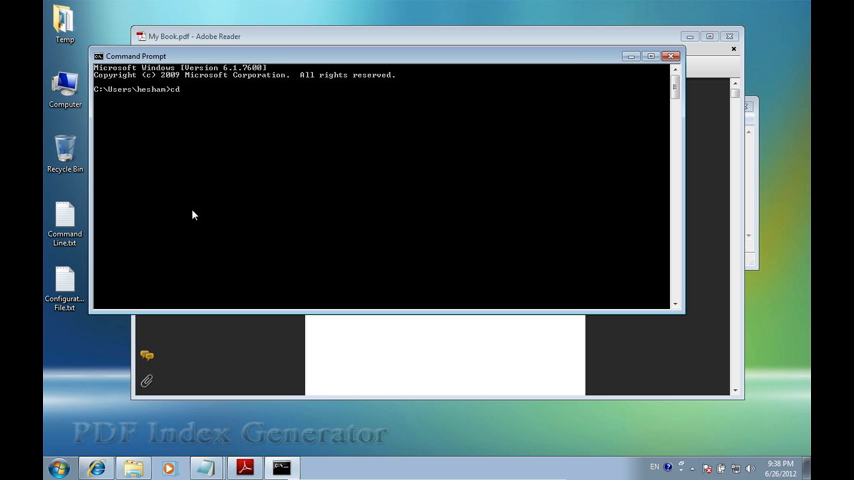
{"action": "type", "text": "\"c:\""}
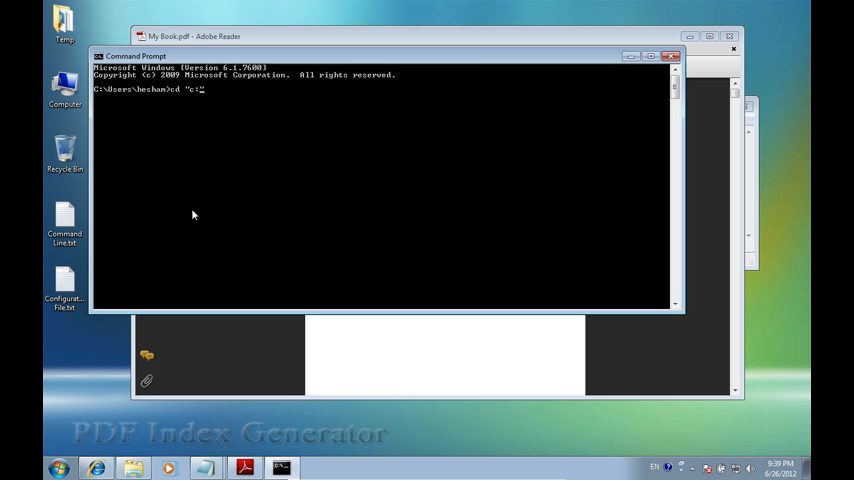
{"action": "type", "text": "program"}
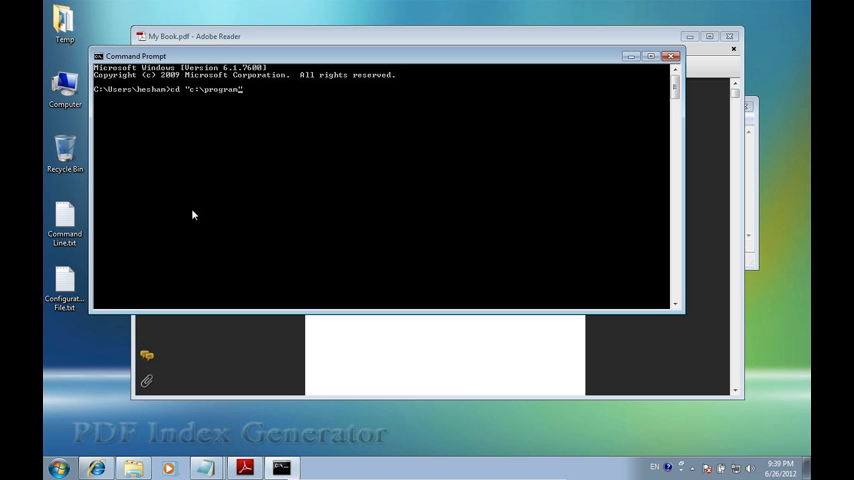
{"action": "type", "text": "files\\\""}
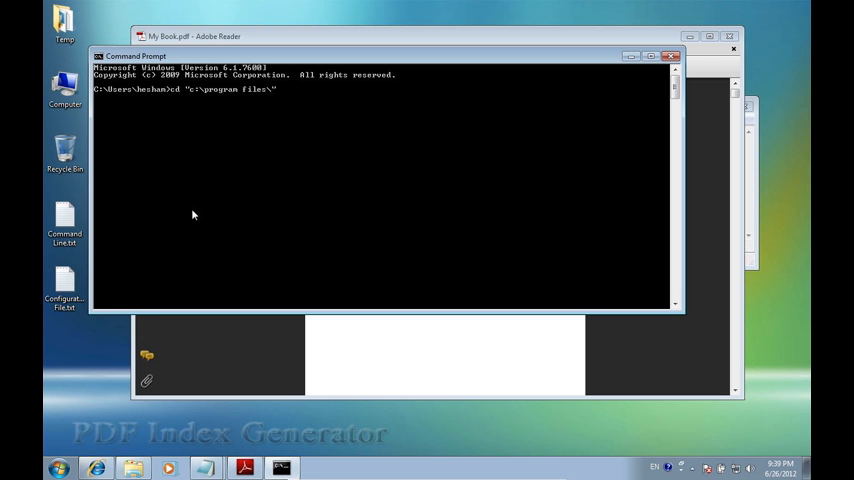
{"action": "type", "text": "pdf inde\""}
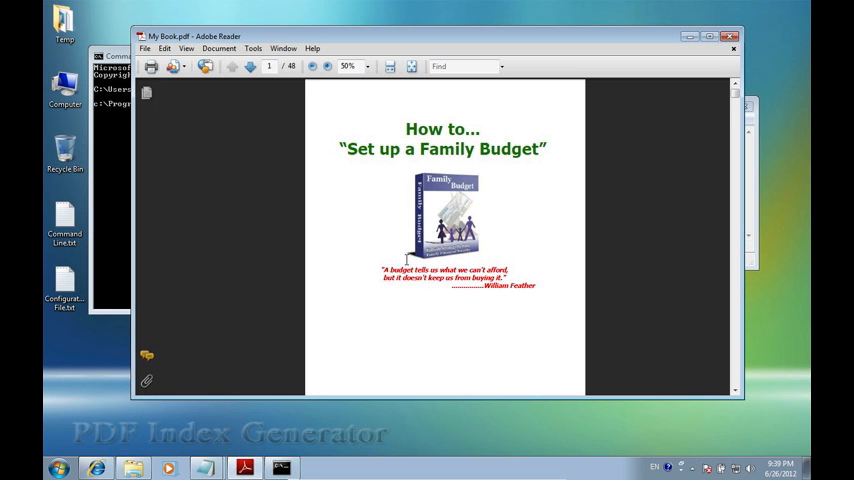
{"action": "mouse_move", "coordinate": [424, 338]}
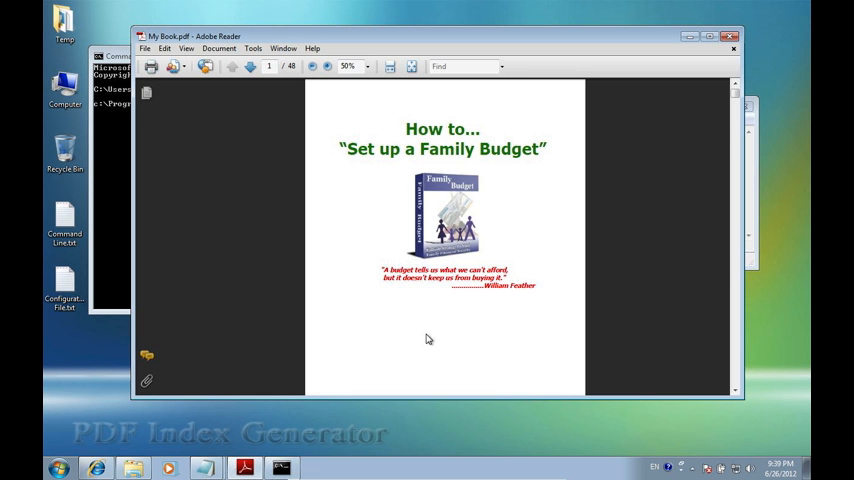
{"action": "mouse_move", "coordinate": [428, 336]}
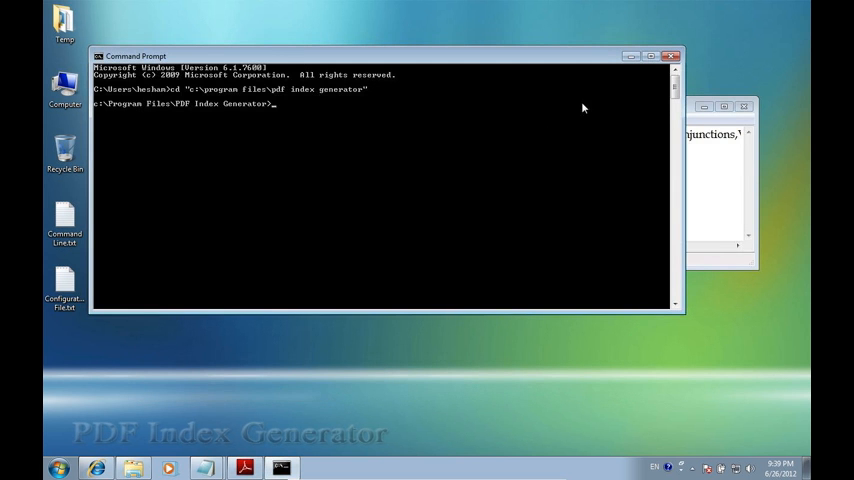
{"action": "mouse_move", "coordinate": [520, 152]}
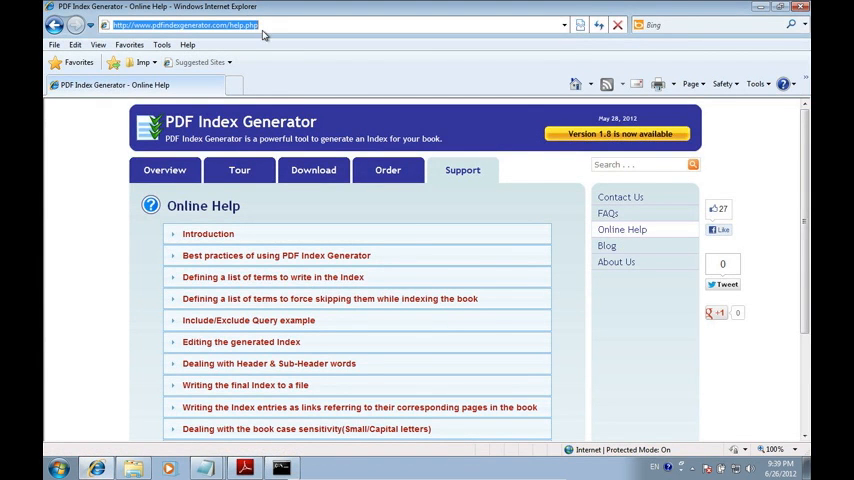
Scroll the online help page and choose 'Using the program in Command Line Mode'.
{"action": "scroll", "scroll_direction": "down", "scroll_amount": 3}
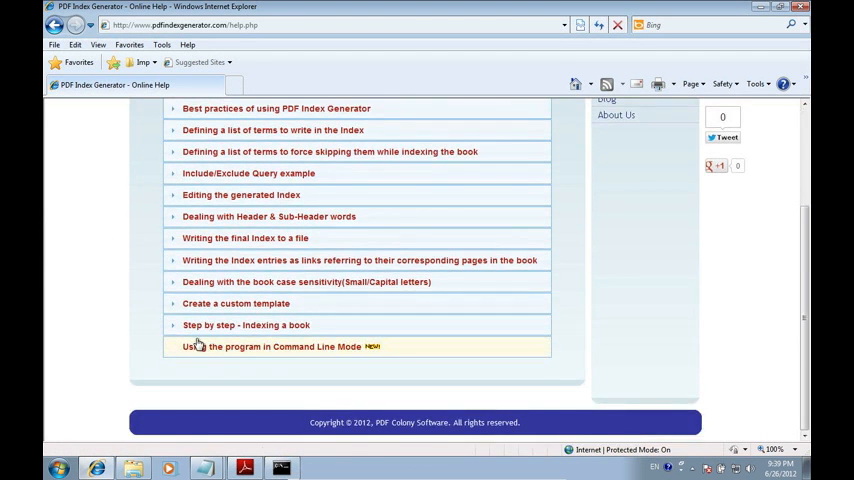
{"action": "left_click", "coordinate": [272, 346]}
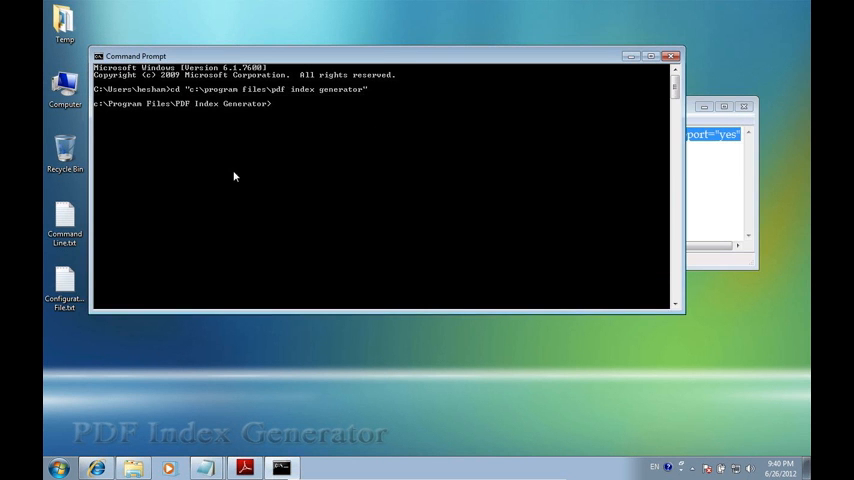
Enter the java -jar "PDF Index Generator.exe" cmd command for c:\Books\My Book.pdf with exclude and output arguments.
{"action": "type", "text": "java -jar \"PDF Index Generator.exe\" cmd input_pdf_path=\"c:\\Books\\My Book.pdf\" exclude_pages=\"1-7\" exclude_cat=\"Adverbs,Conjunctions,Verbs\" template_name=\"stylish\" output_new_pdf_path=\"c:\\Books\\My Book Index"}
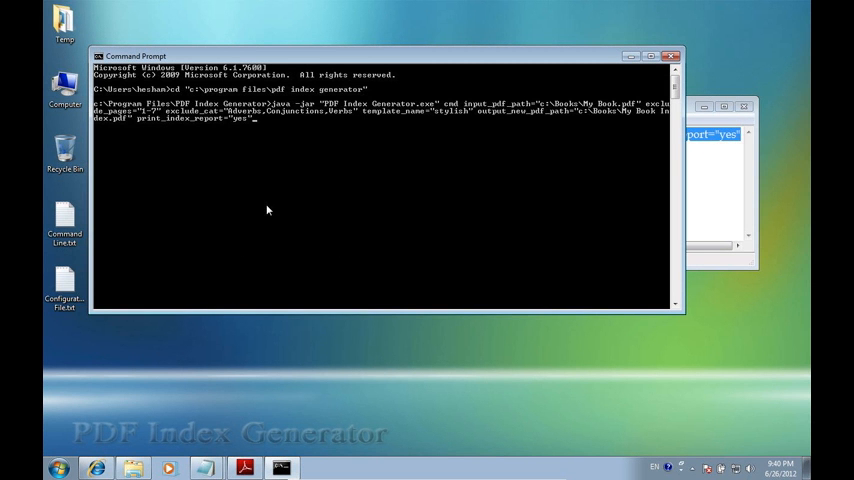
{"action": "mouse_move", "coordinate": [288, 112]}
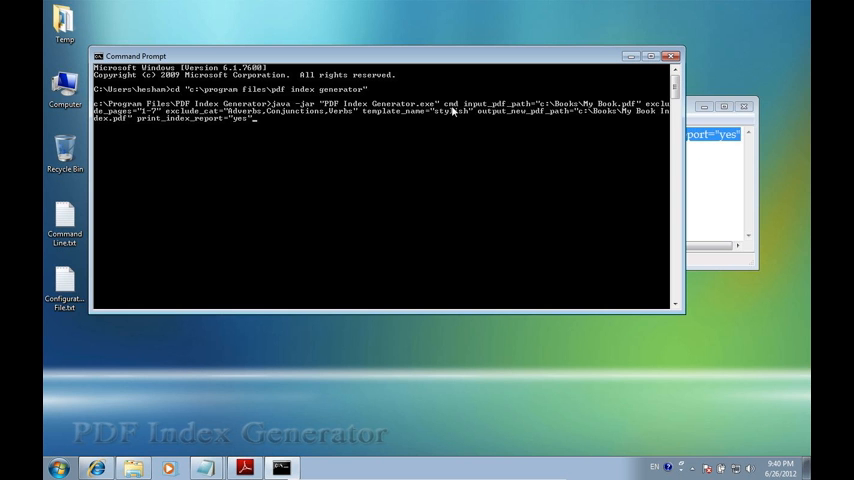
{"action": "mouse_move", "coordinate": [500, 112]}
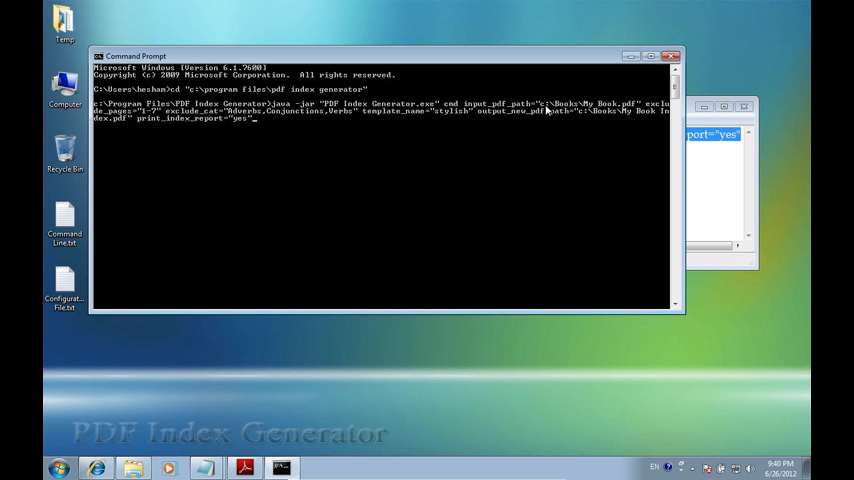
{"action": "mouse_move", "coordinate": [632, 110]}
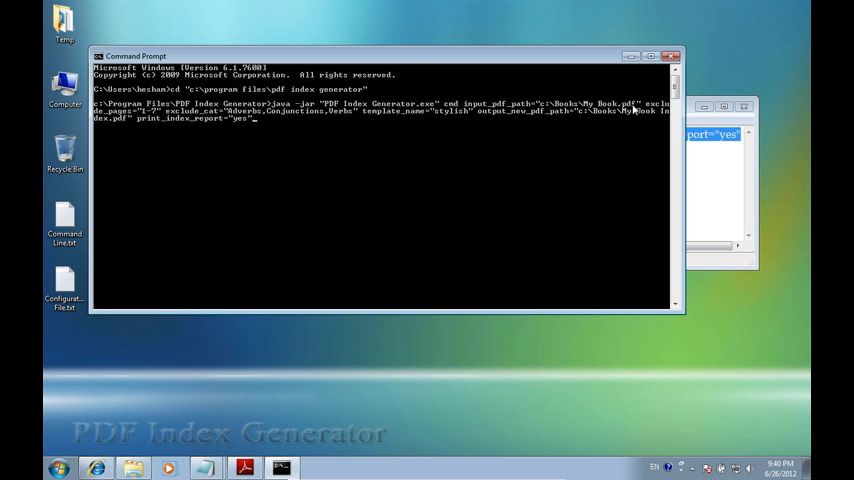
{"action": "mouse_move", "coordinate": [656, 112]}
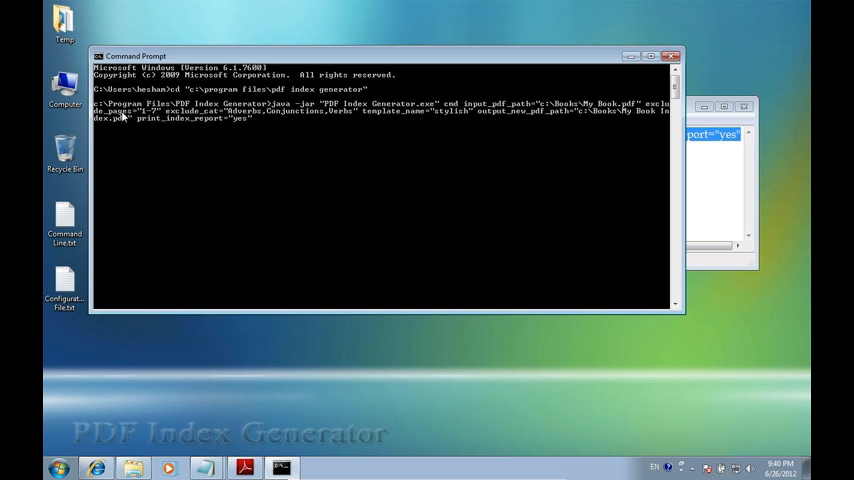
{"action": "mouse_move", "coordinate": [150, 118]}
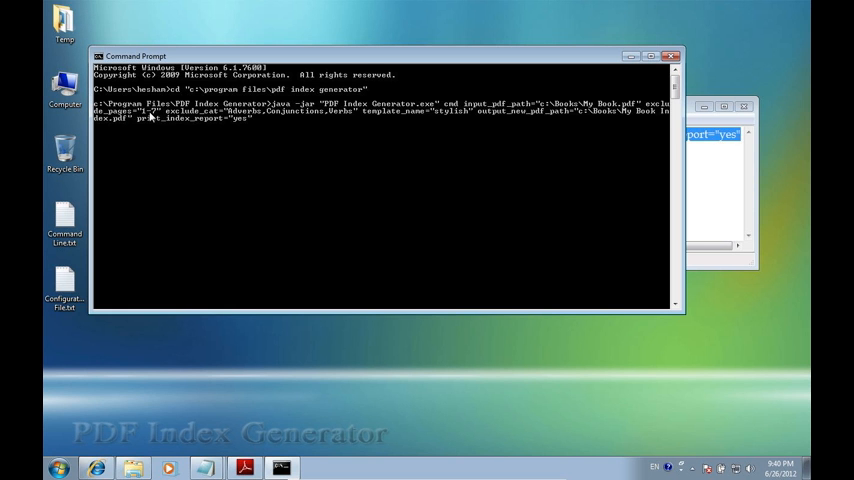
{"action": "mouse_move", "coordinate": [188, 118]}
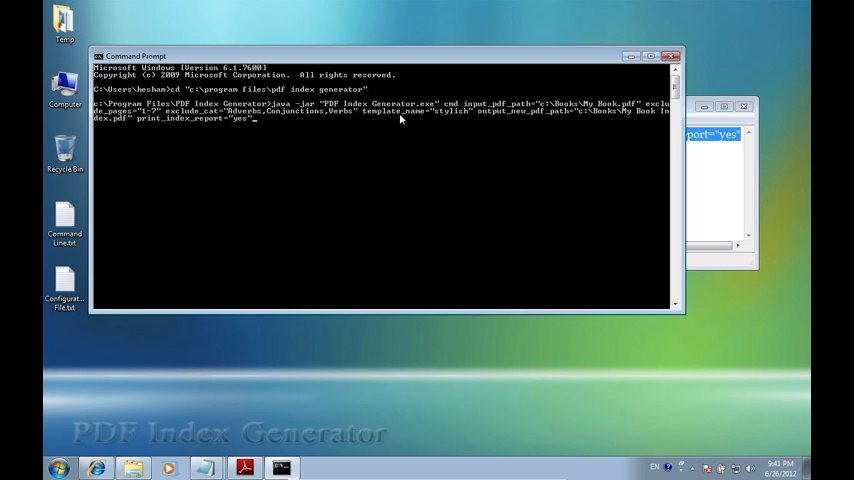
{"action": "mouse_move", "coordinate": [450, 120]}
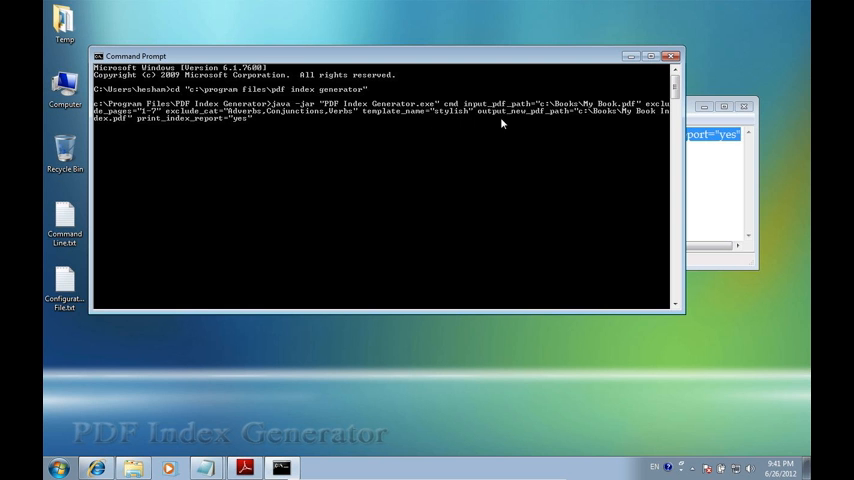
{"action": "mouse_move", "coordinate": [532, 122]}
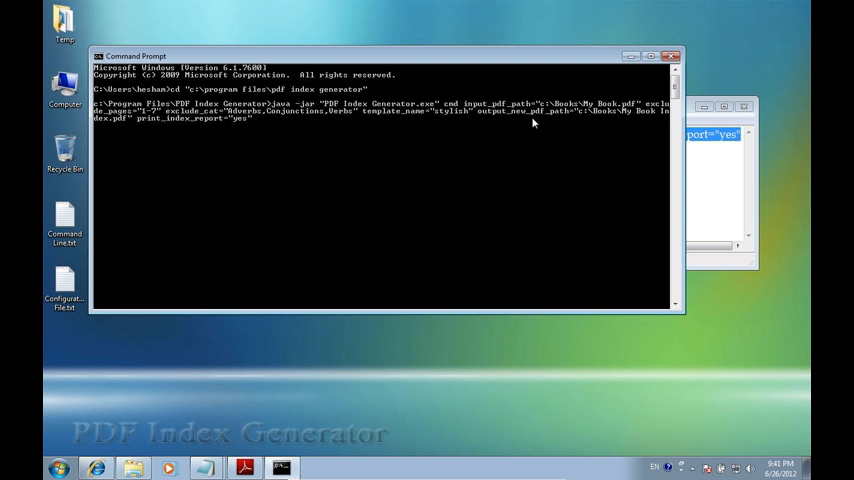
{"action": "mouse_move", "coordinate": [540, 124]}
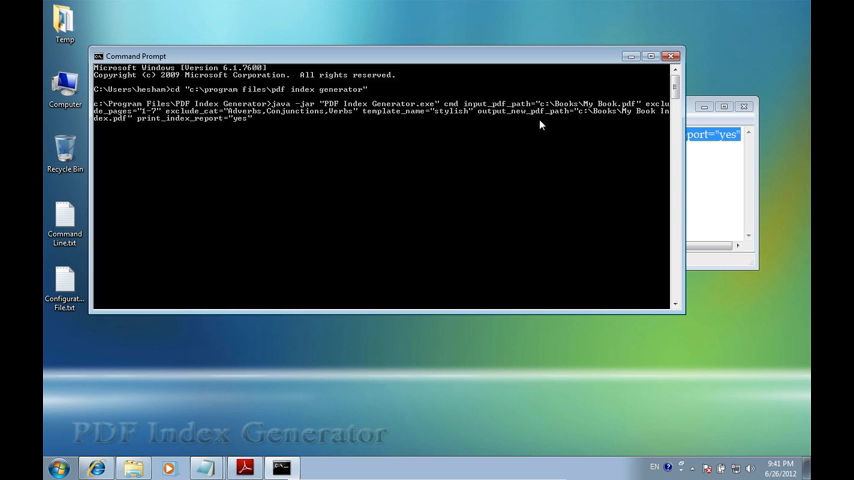
{"action": "mouse_move", "coordinate": [616, 120]}
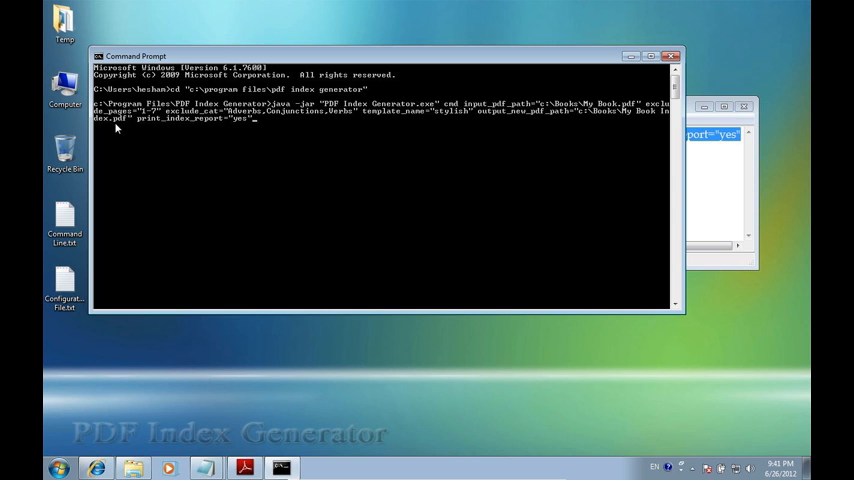
{"action": "mouse_move", "coordinate": [180, 128]}
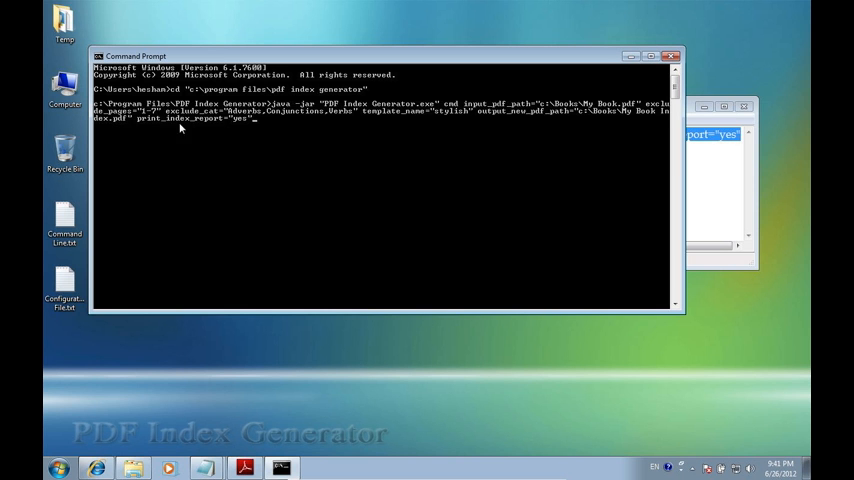
{"action": "mouse_move", "coordinate": [238, 128]}
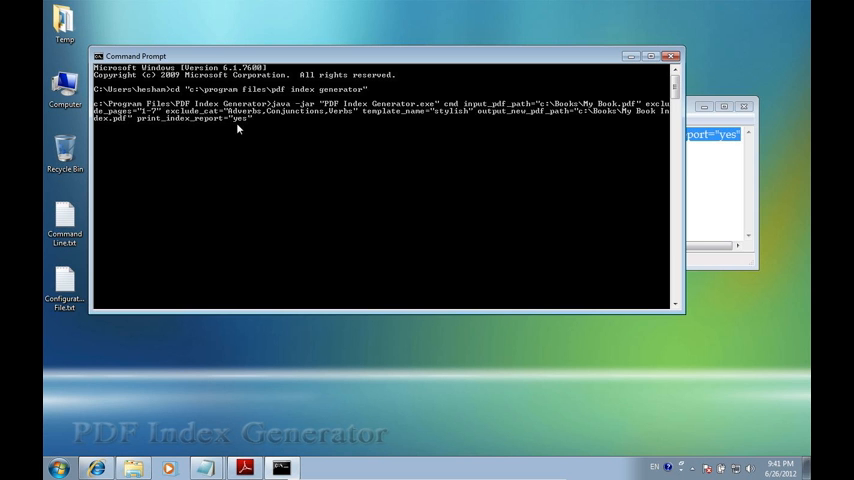
Execute the command and wait for the Indexing Complete report for My Book.pdf.
{"action": "key", "text": "enter"}
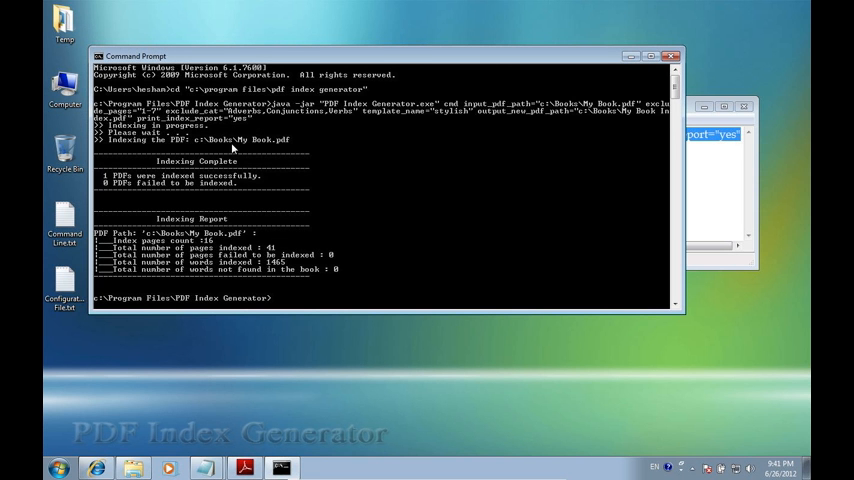
{"action": "mouse_move", "coordinate": [336, 230]}
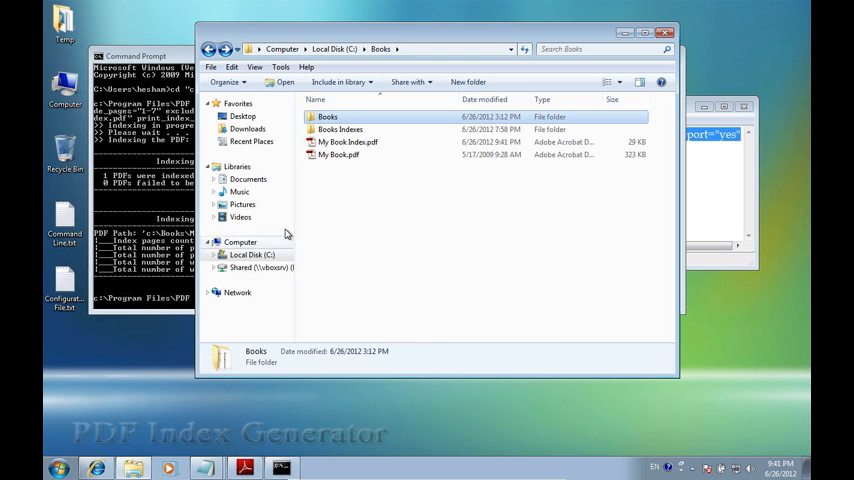
Point out the new My Book Index.pdf in C:\Books, then enter the Books subfolder of three PDFs.
{"action": "left_click", "coordinate": [348, 140]}
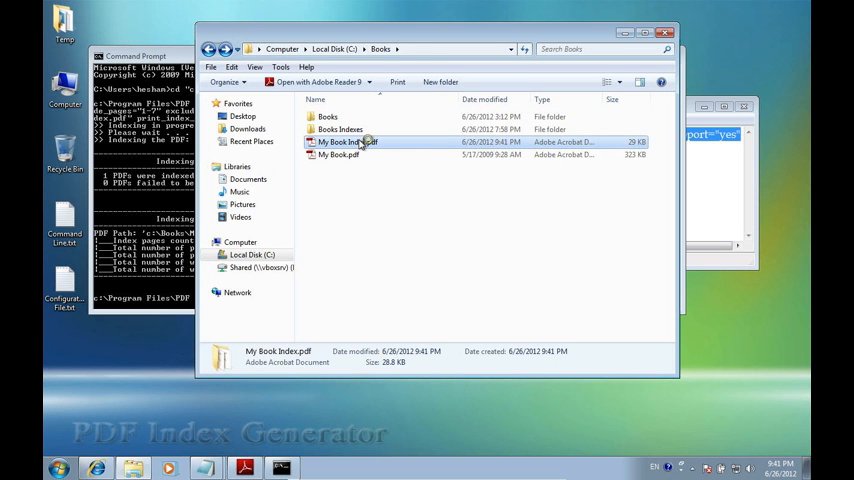
{"action": "double_click", "coordinate": [344, 142]}
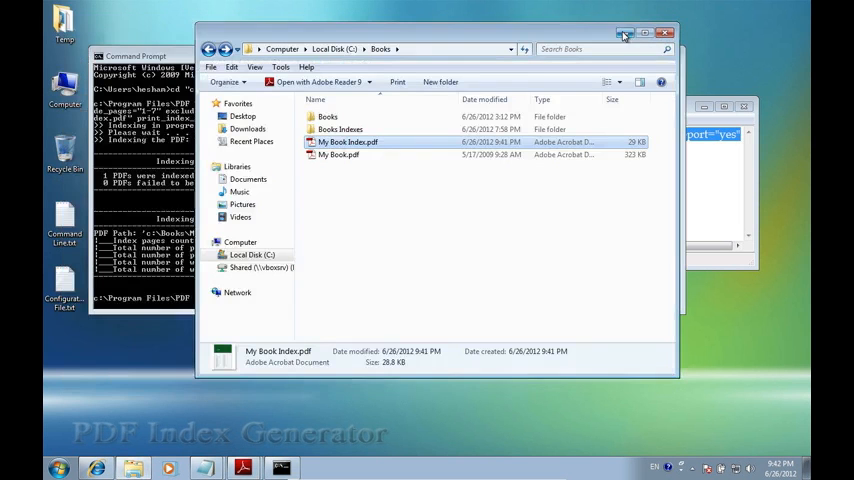
{"action": "mouse_move", "coordinate": [342, 130]}
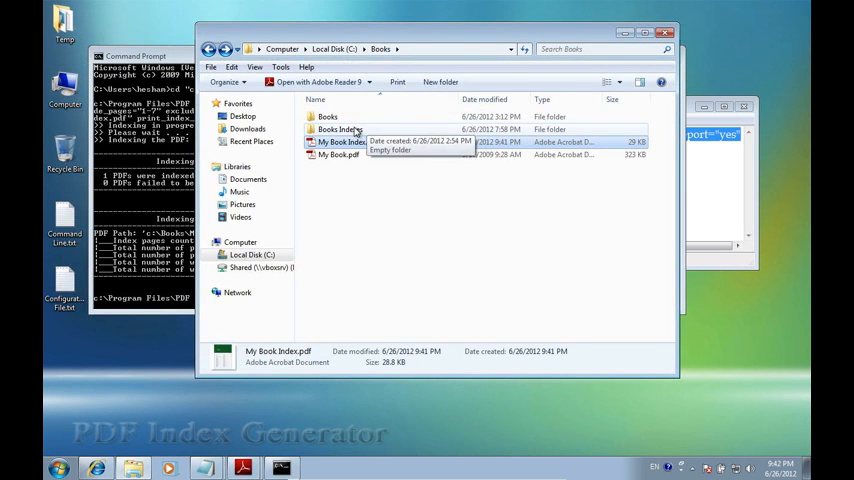
{"action": "double_click", "coordinate": [328, 116]}
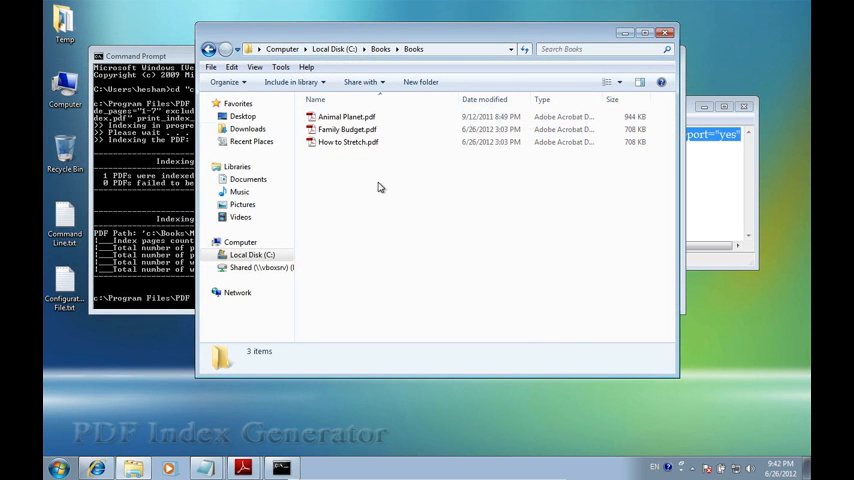
{"action": "mouse_move", "coordinate": [208, 48]}
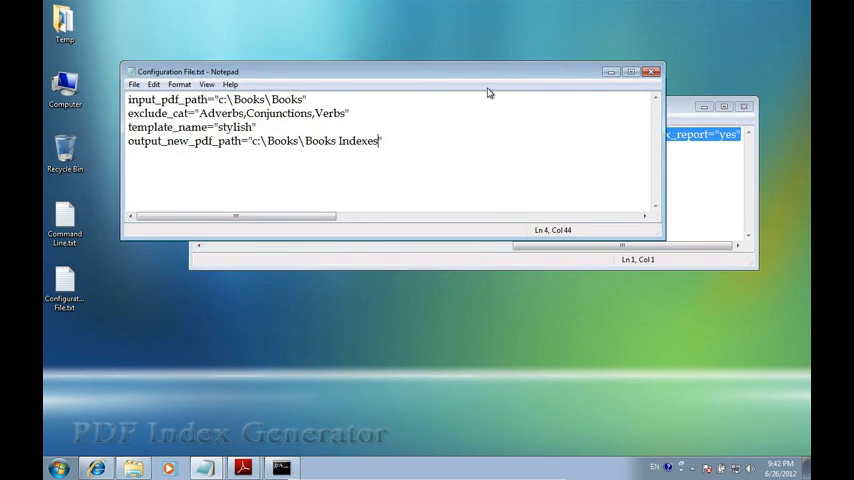
Select all lines of Configuration File.txt and highlight the output folder path setting.
{"action": "key", "text": "ctrl+a"}
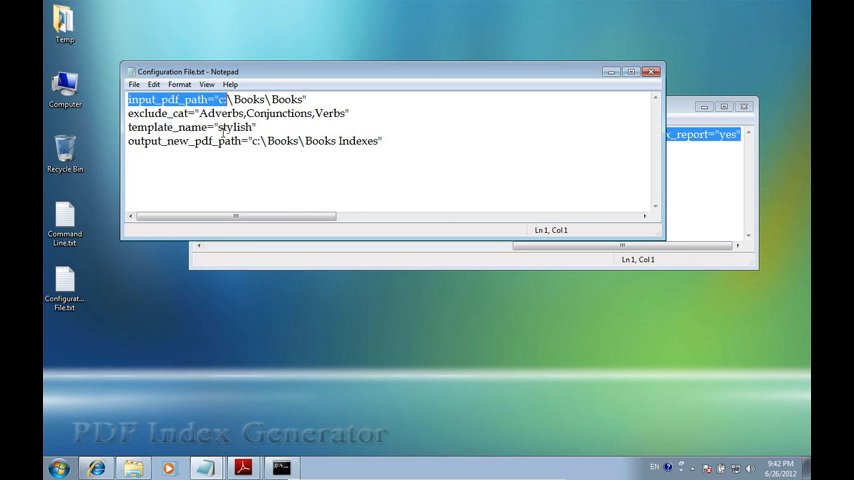
{"action": "left_click", "coordinate": [196, 140]}
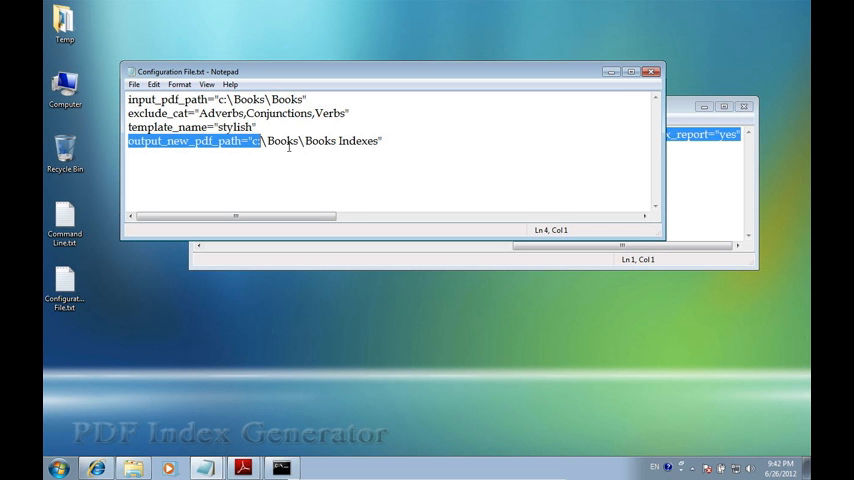
{"action": "mouse_move", "coordinate": [610, 86]}
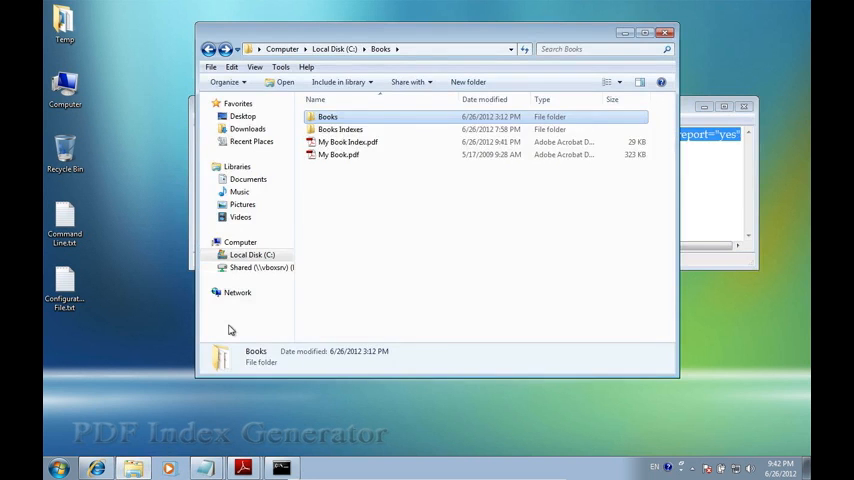
View the empty Books Indexes folder, then bring the Command Prompt back to front.
{"action": "double_click", "coordinate": [340, 128]}
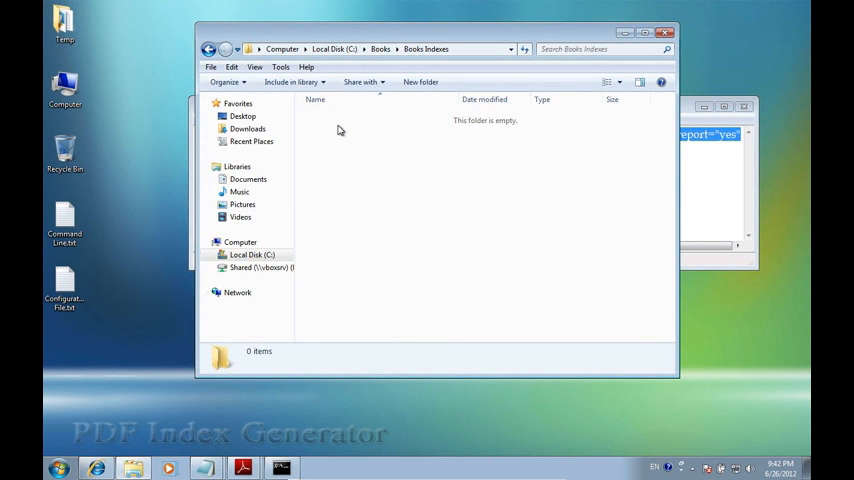
{"action": "left_click", "coordinate": [596, 48]}
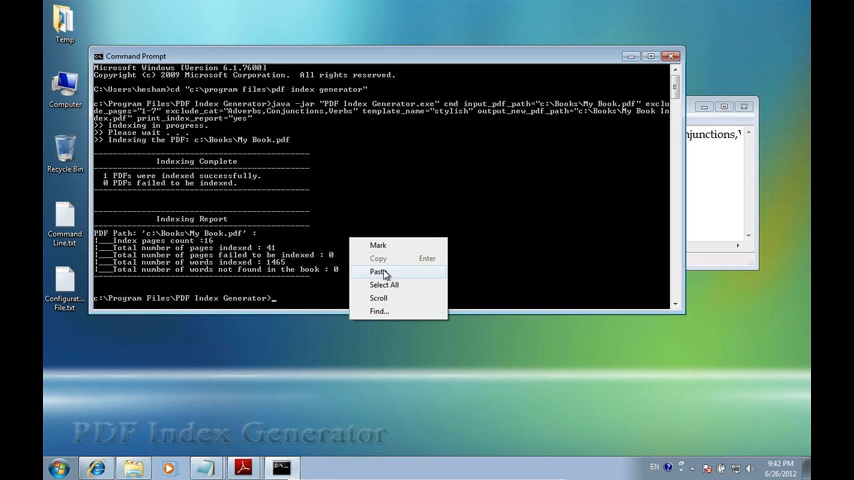
Paste and run the cmd config_file_path command to index the Books folder.
{"action": "left_click", "coordinate": [380, 272]}
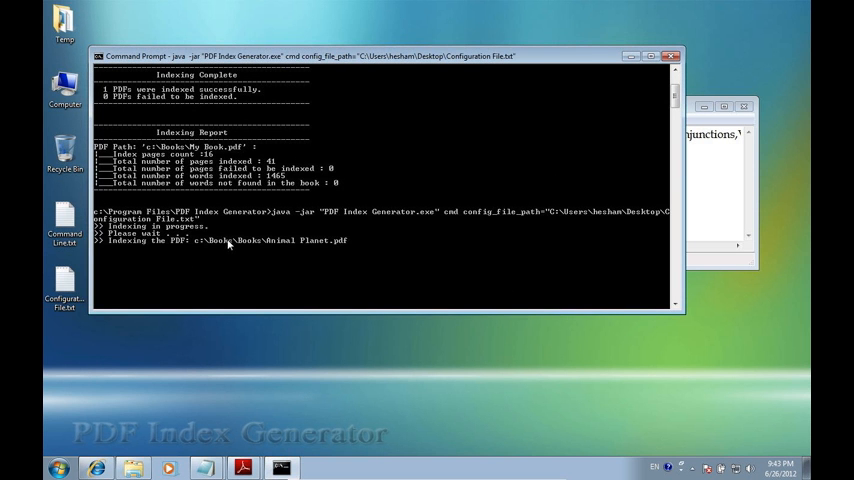
{"action": "mouse_move", "coordinate": [268, 250]}
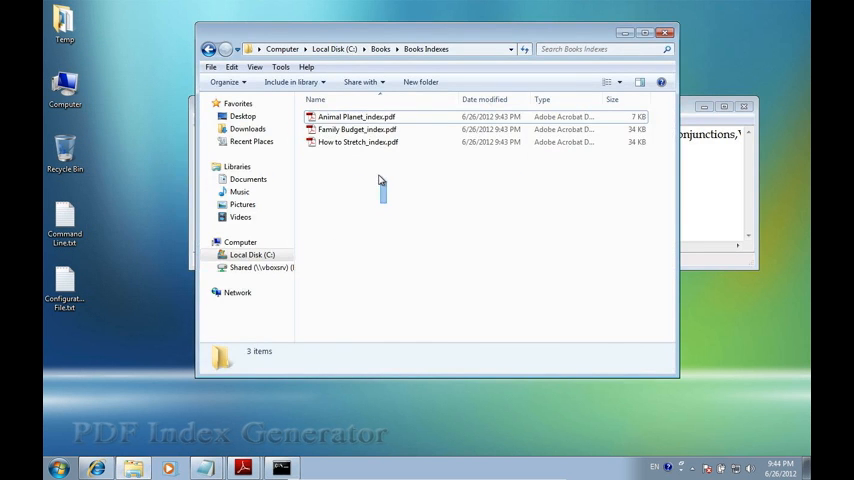
{"action": "mouse_move", "coordinate": [412, 178]}
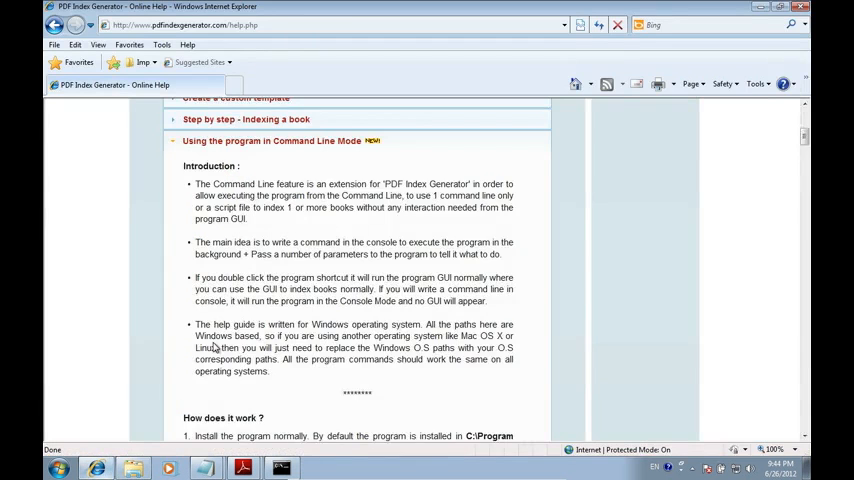
{"action": "scroll", "scroll_direction": "down", "scroll_amount": 3}
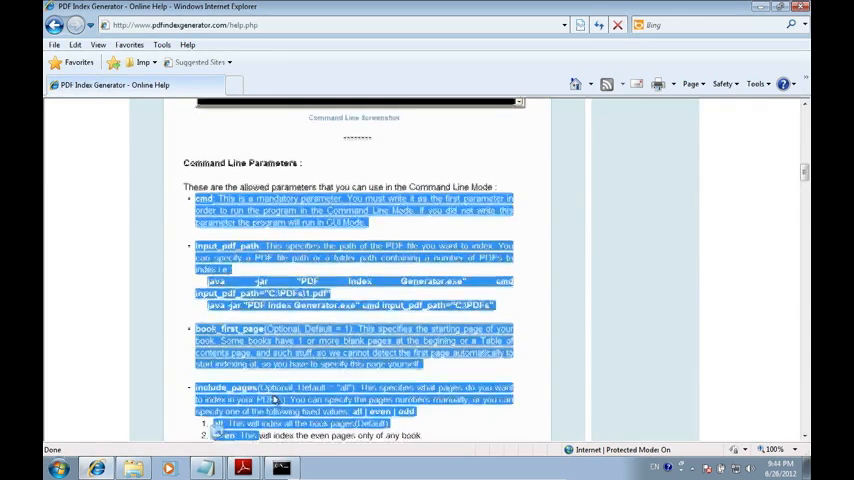
{"action": "scroll", "scroll_direction": "down", "scroll_amount": 3}
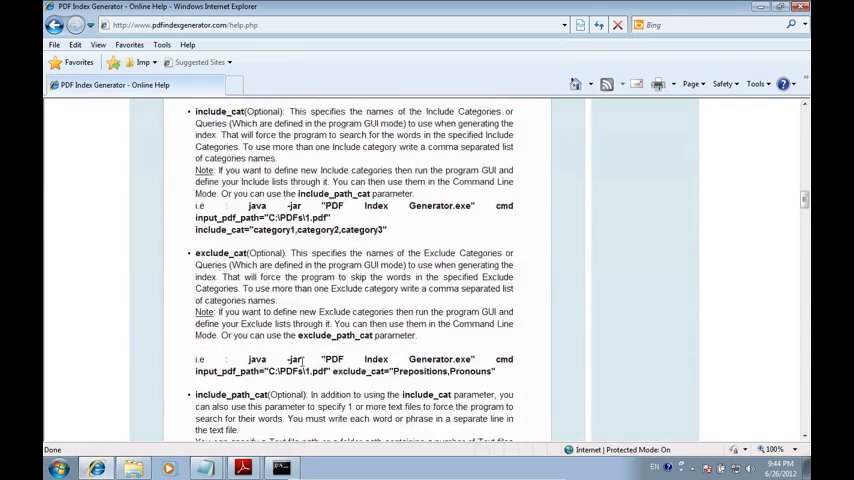